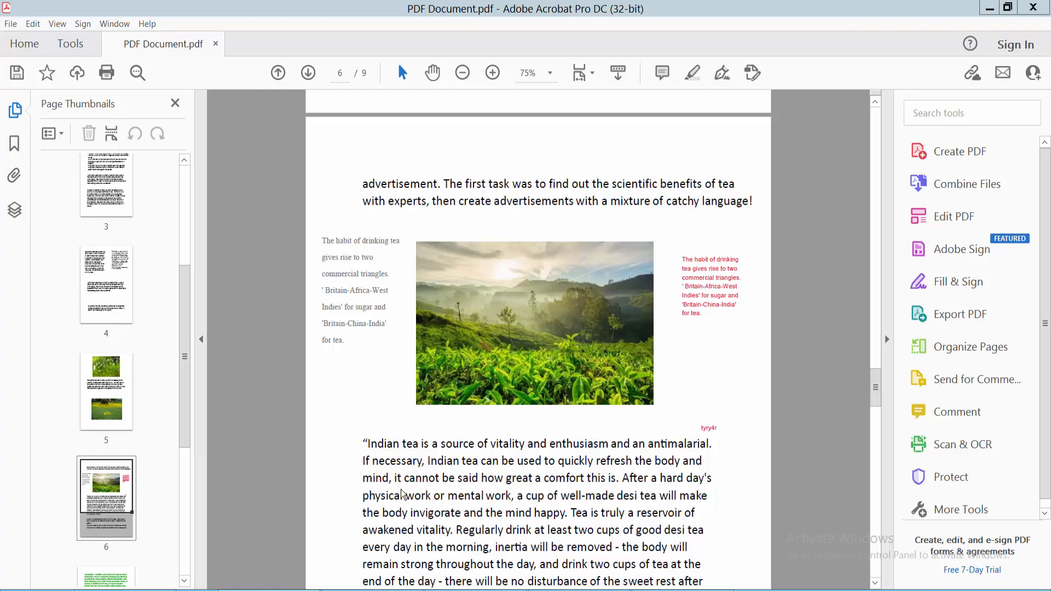
pyautogui.moveTo(401, 486)
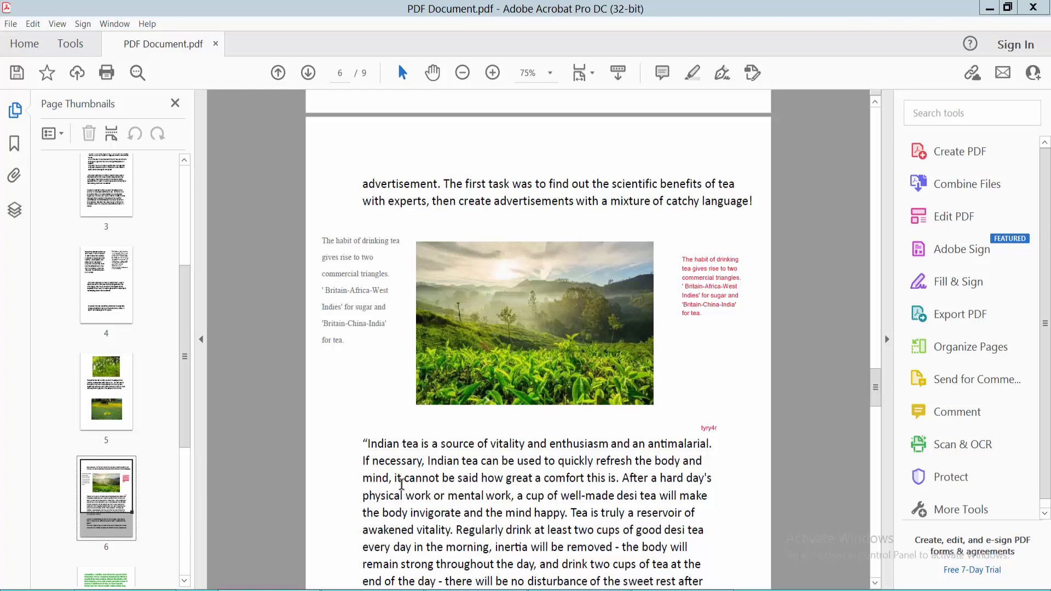
# Step: Select the left comment beside the tea photo and show page 6's comment list
pyautogui.click(710, 286)
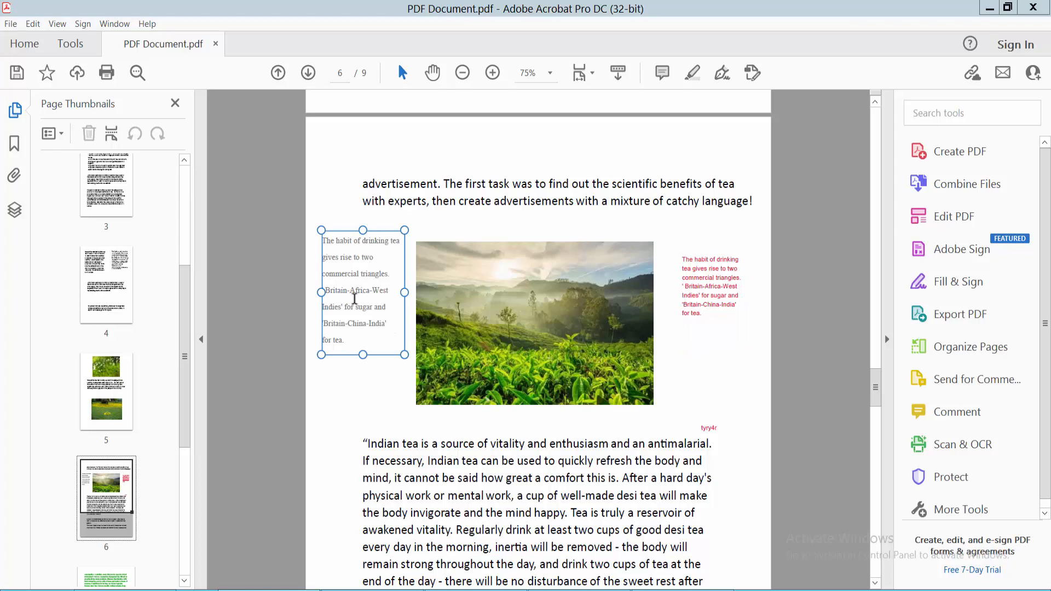
pyautogui.click(69, 44)
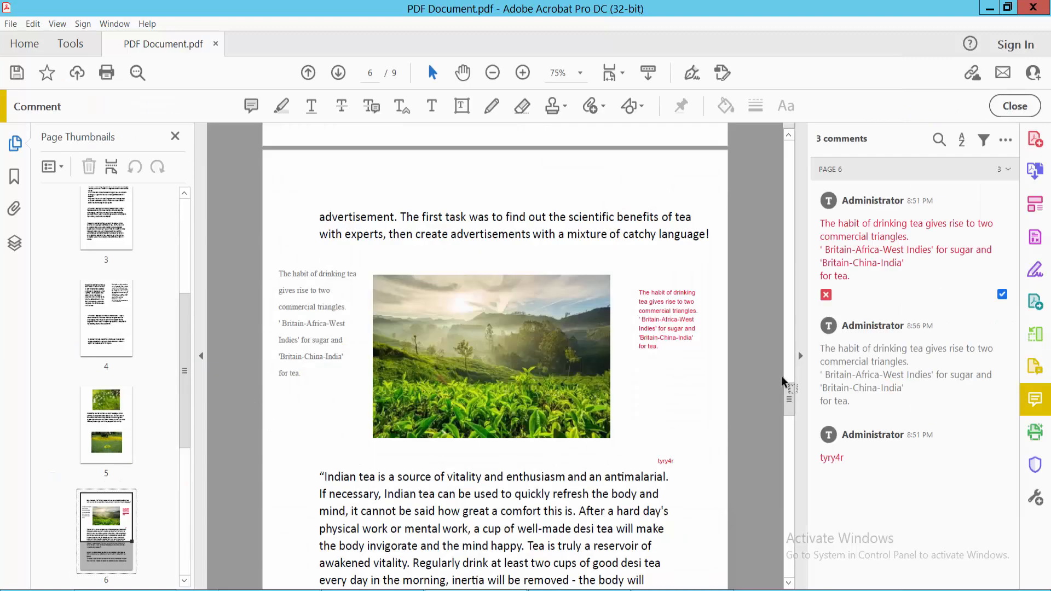
pyautogui.moveTo(804, 366)
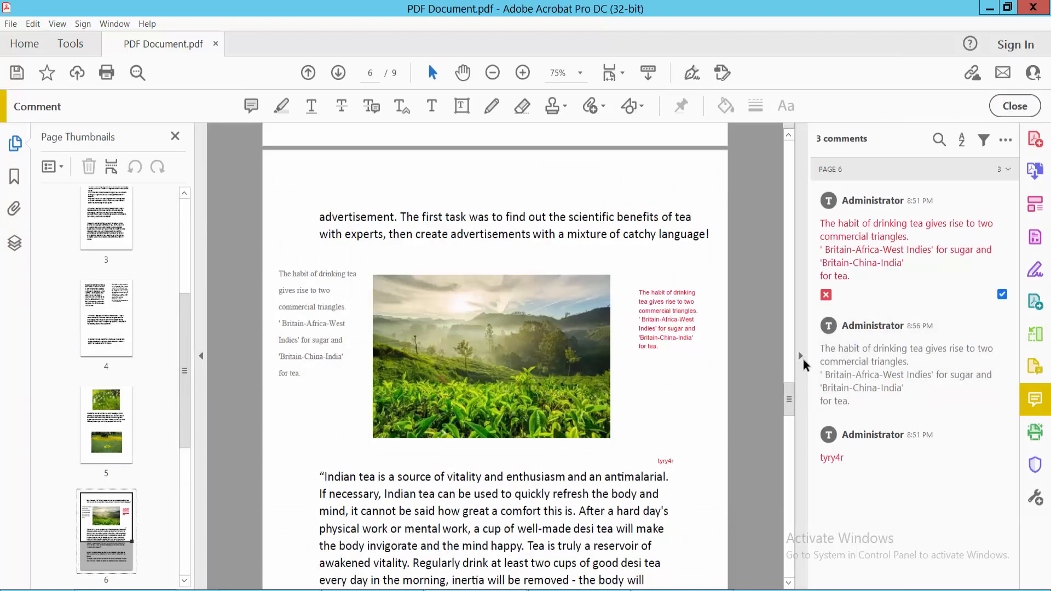
pyautogui.click(1014, 106)
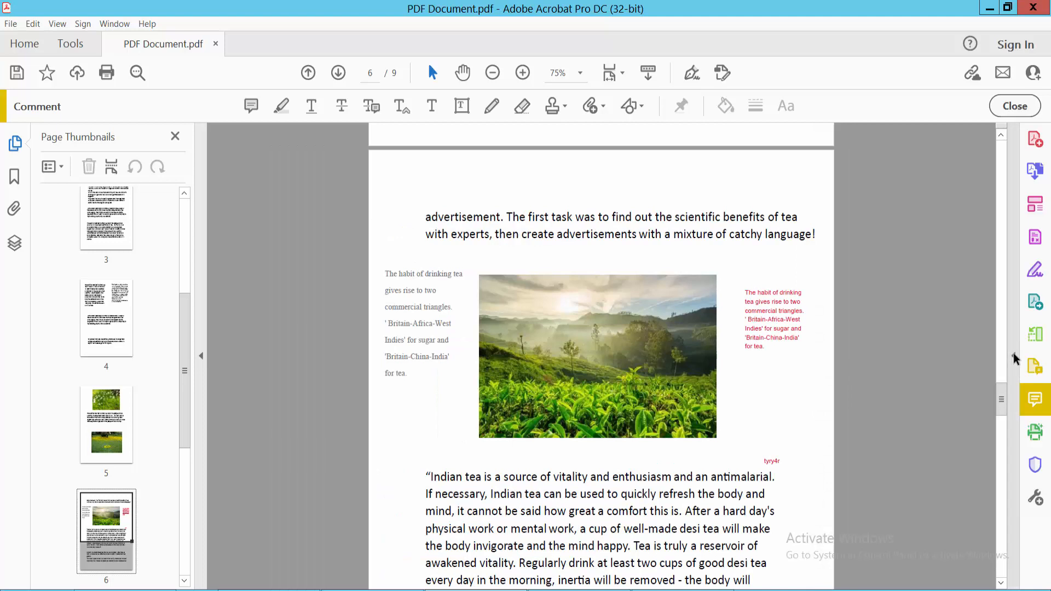
pyautogui.click(1034, 399)
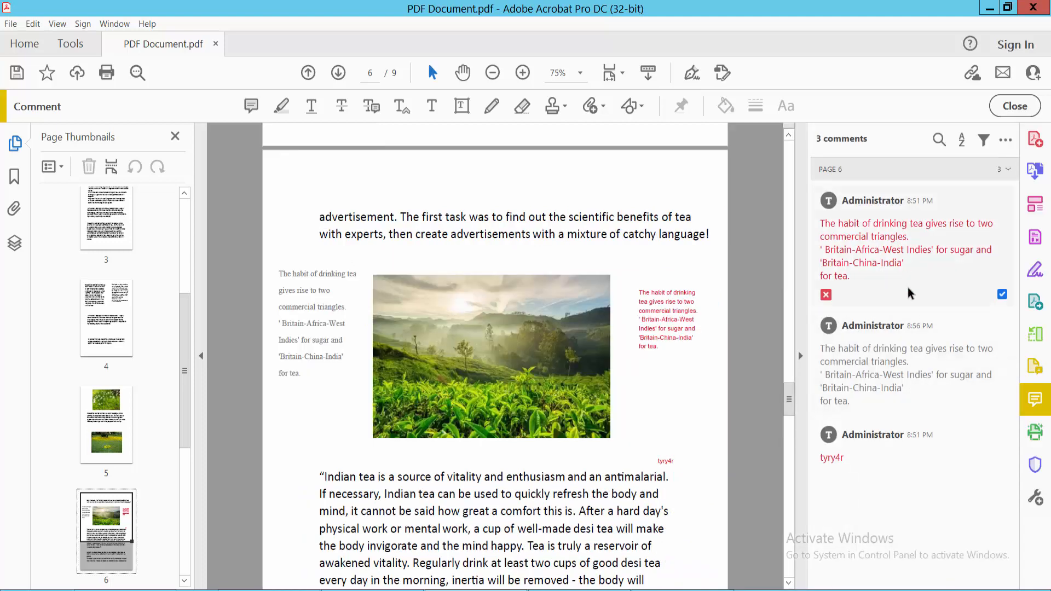
pyautogui.click(784, 106)
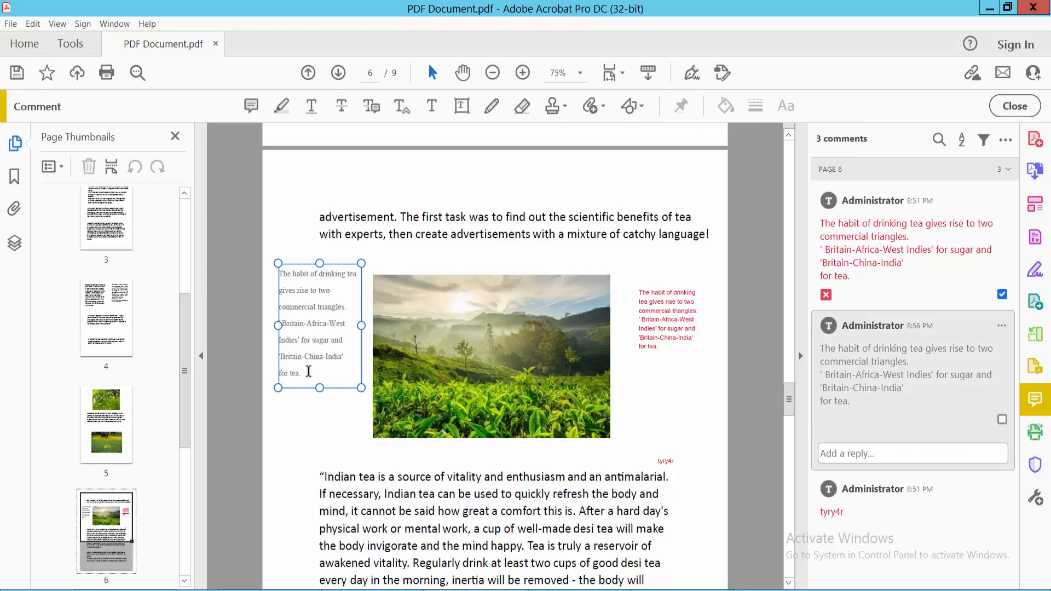
# Step: Change the left text-box comment's font color to green
pyautogui.click(784, 106)
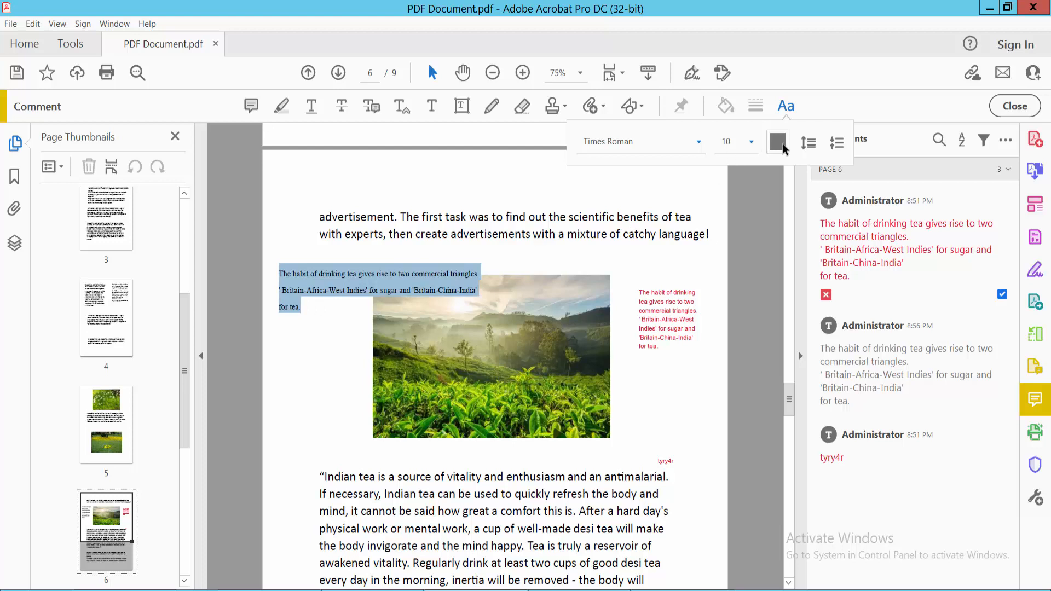
pyautogui.click(777, 141)
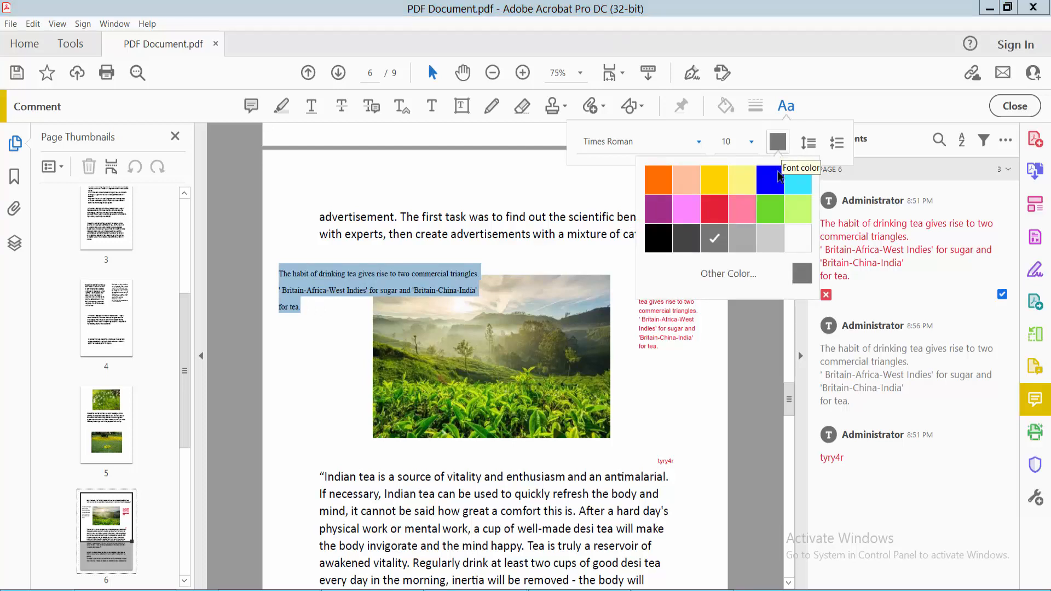
pyautogui.click(769, 207)
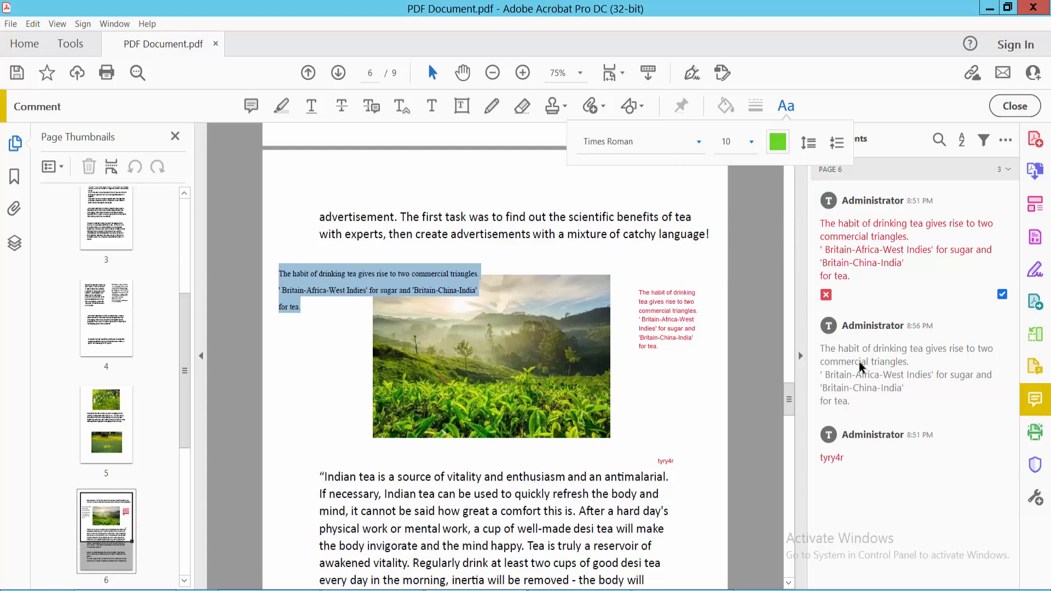
pyautogui.click(905, 375)
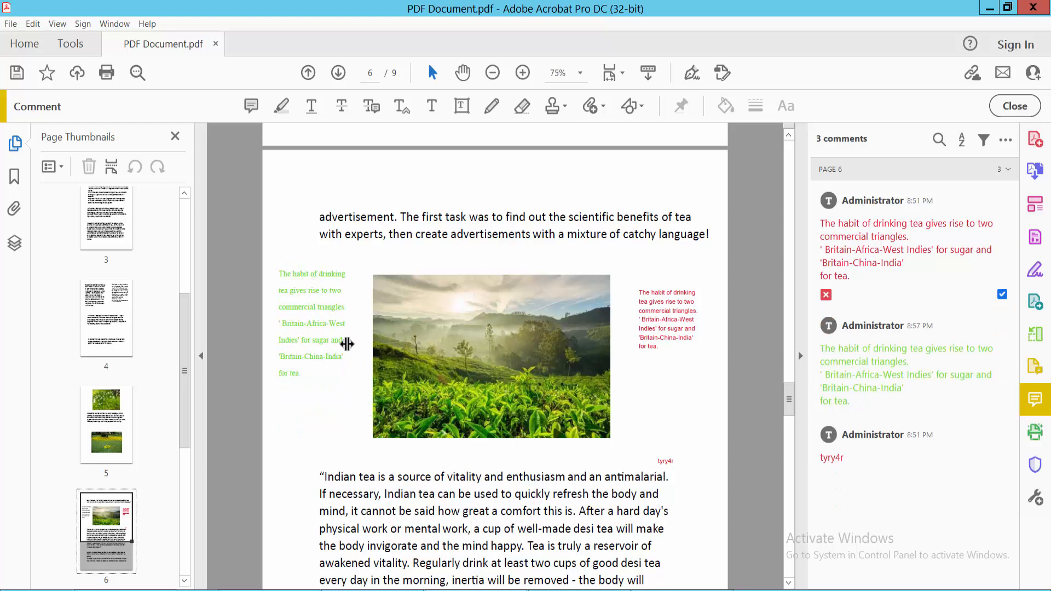
# Step: Change the right text-box comment's font color from red to orange
pyautogui.click(668, 322)
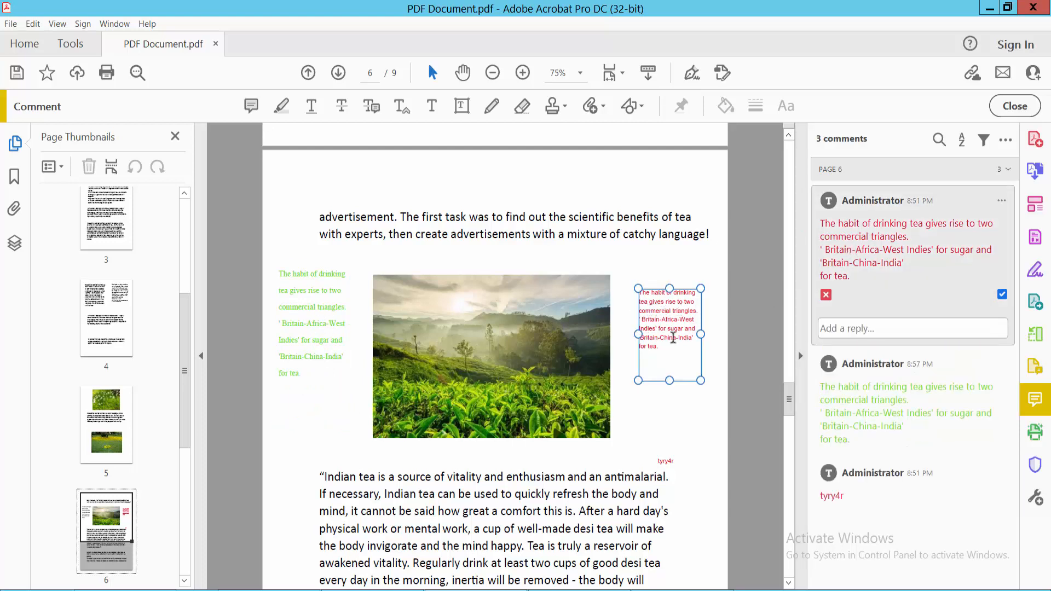
pyautogui.click(785, 106)
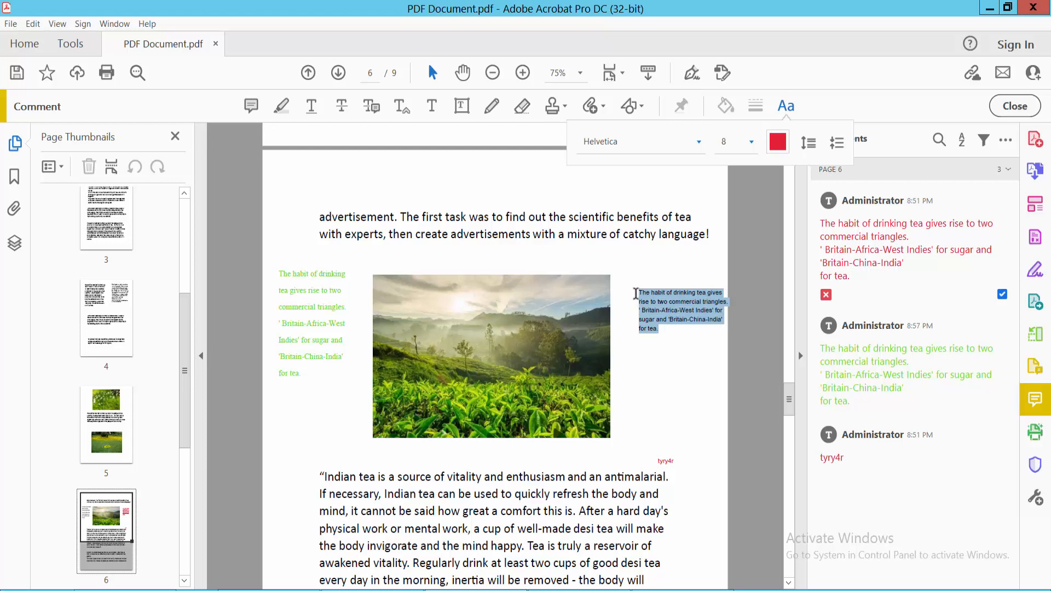
pyautogui.click(777, 141)
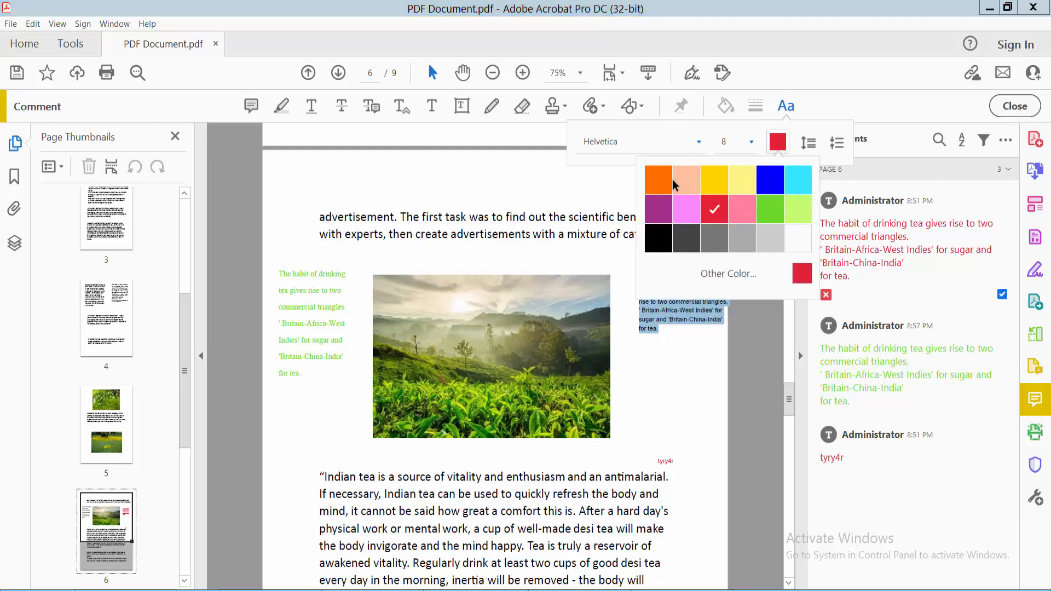
pyautogui.click(658, 179)
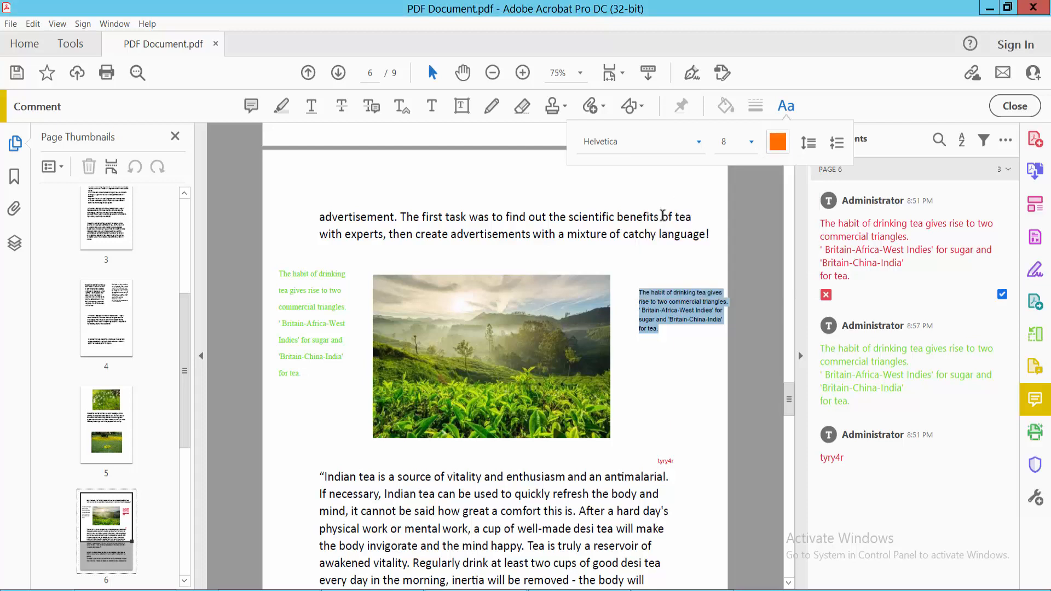
pyautogui.click(680, 311)
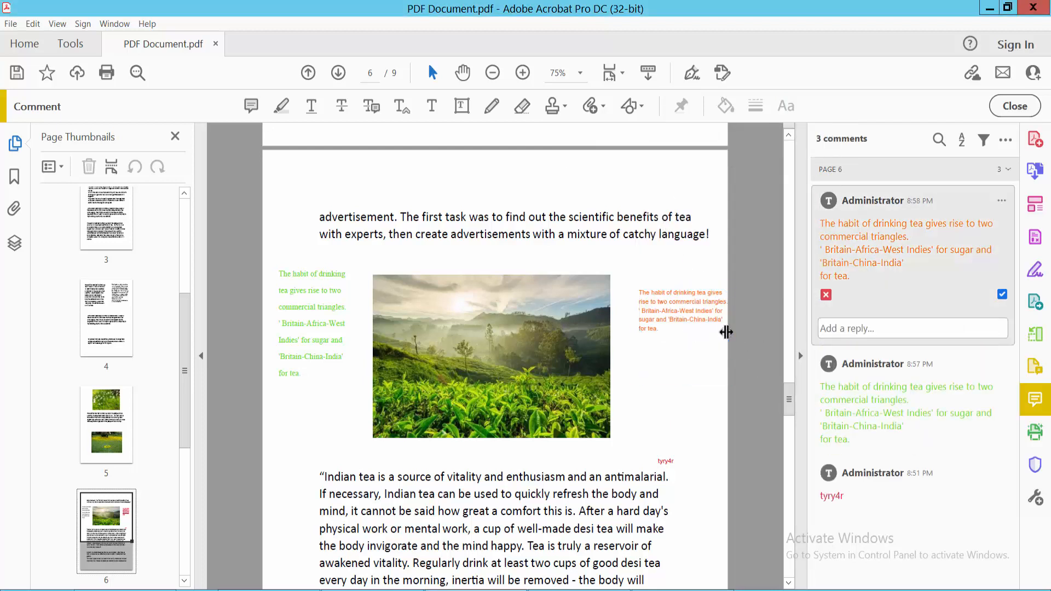
# Step: Deselect the edited comment and exit commenting mode on page 6
pyautogui.click(677, 326)
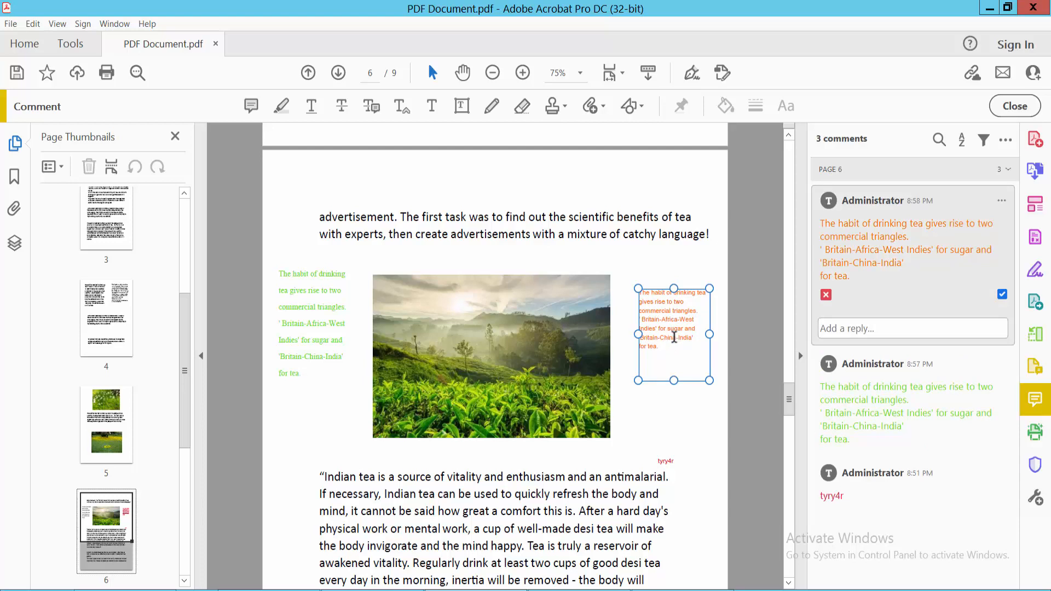
pyautogui.moveTo(674, 334)
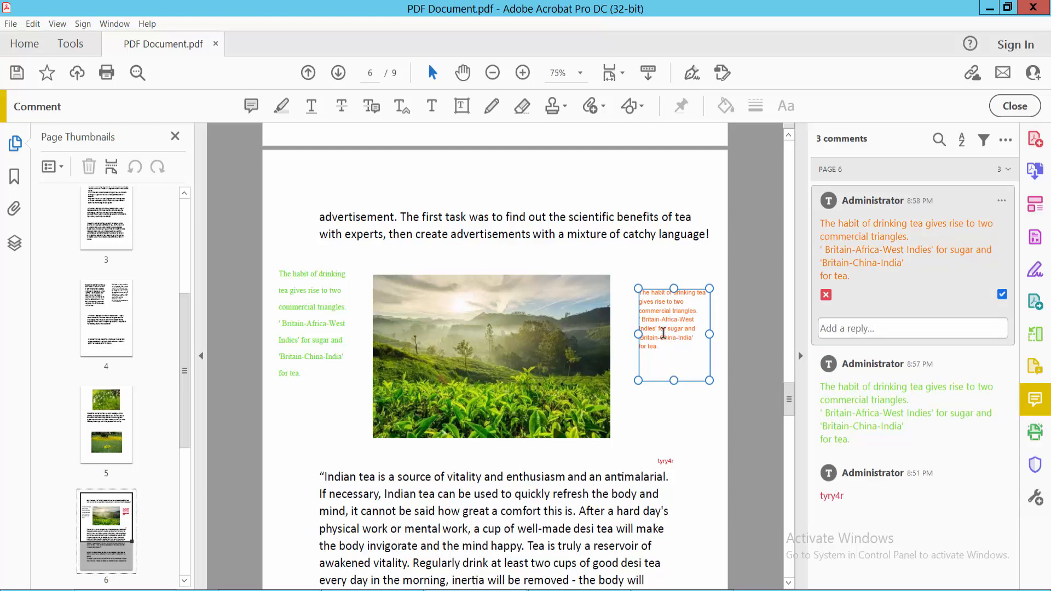
pyautogui.click(1013, 105)
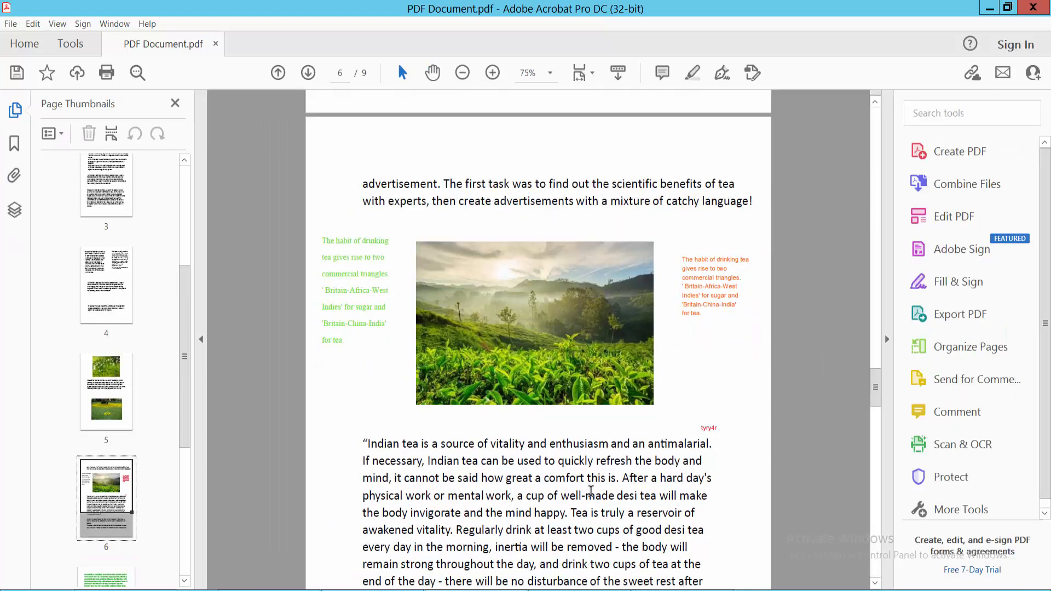
pyautogui.moveTo(743, 396)
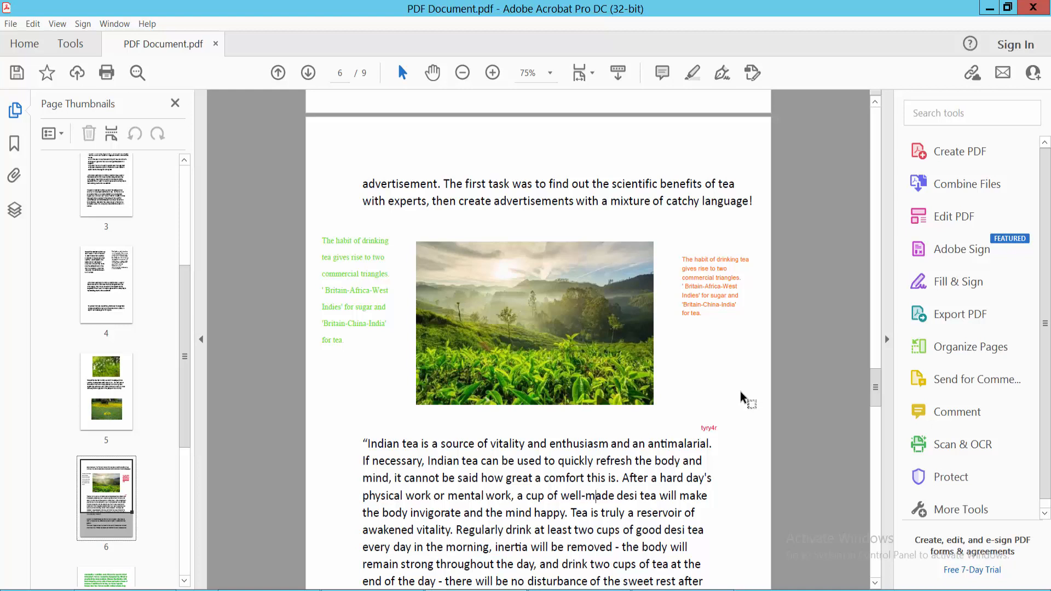